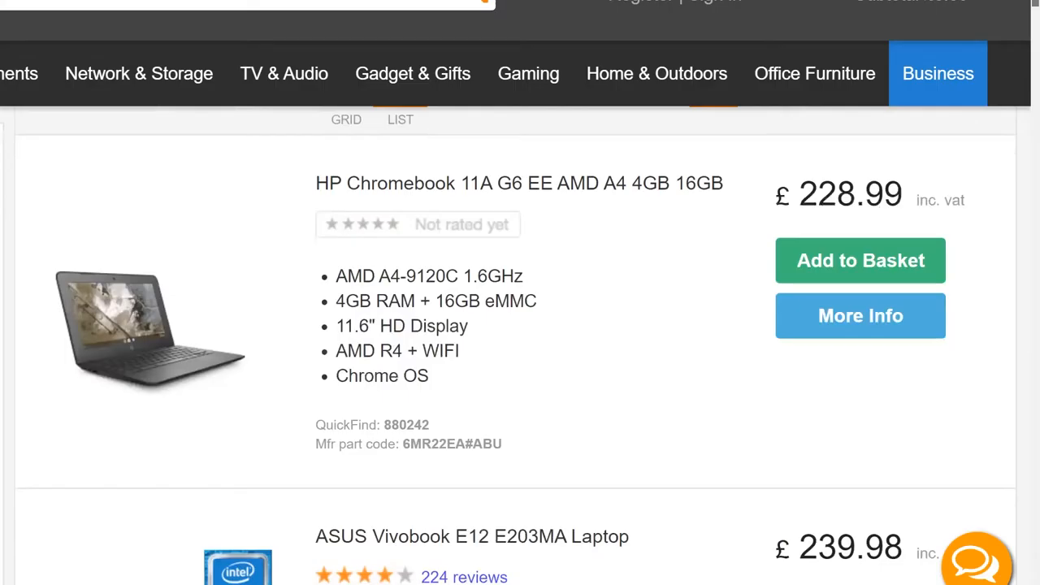
pyautogui.scroll(-3)
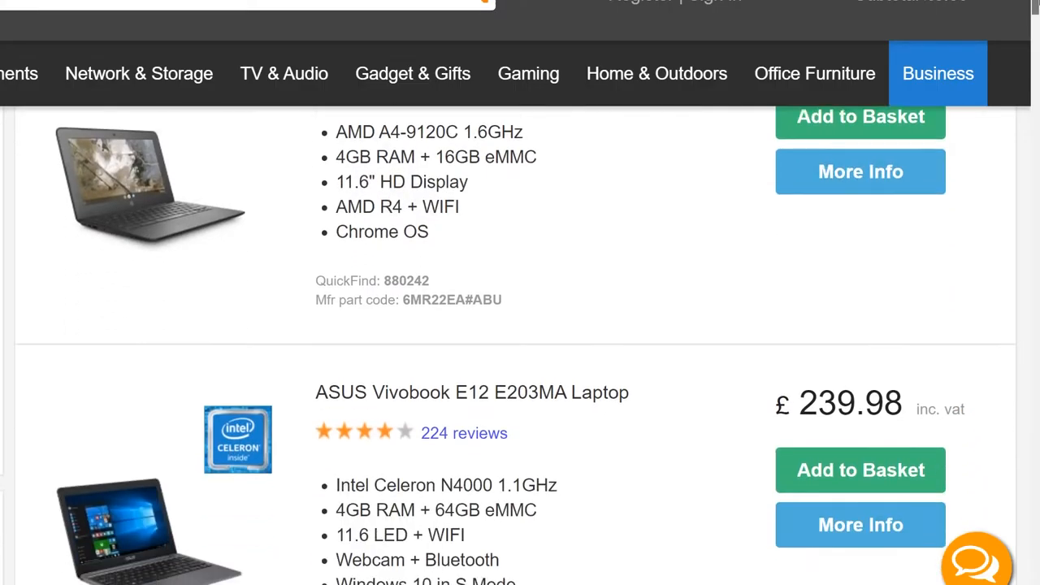